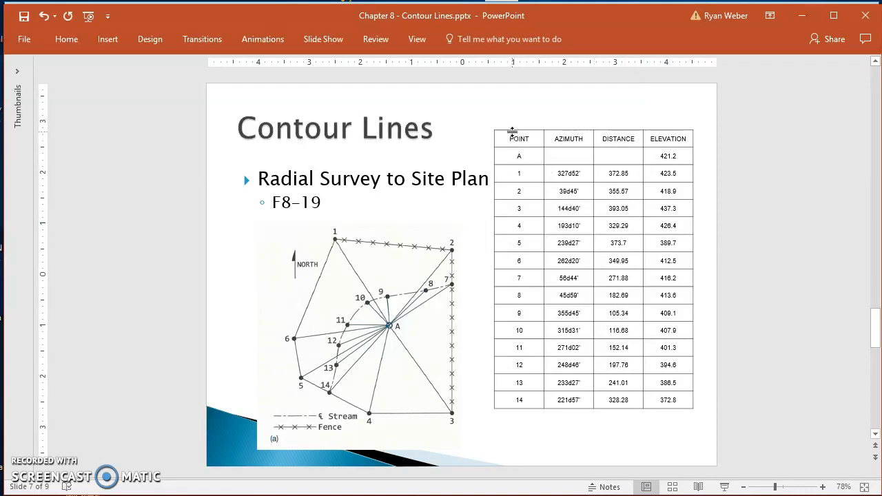
{"action": "mouse_move", "coordinate": [403, 328]}
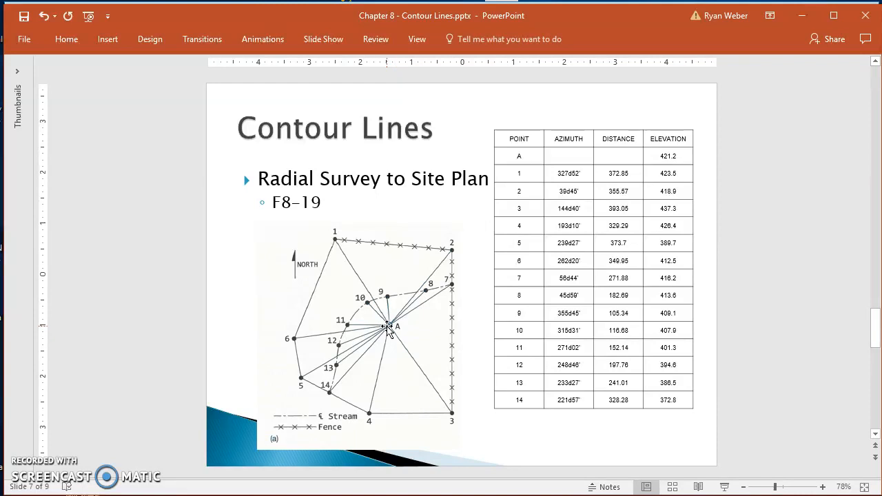
{"action": "mouse_move", "coordinate": [338, 348]}
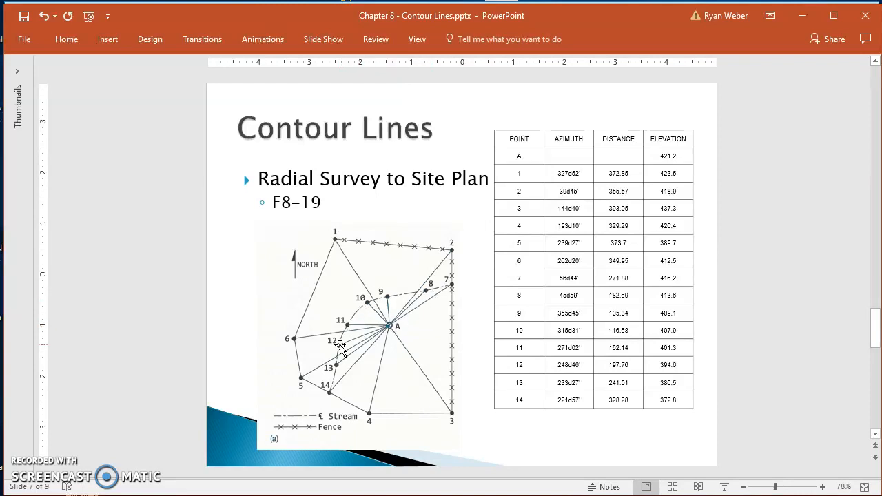
{"action": "mouse_move", "coordinate": [335, 386]}
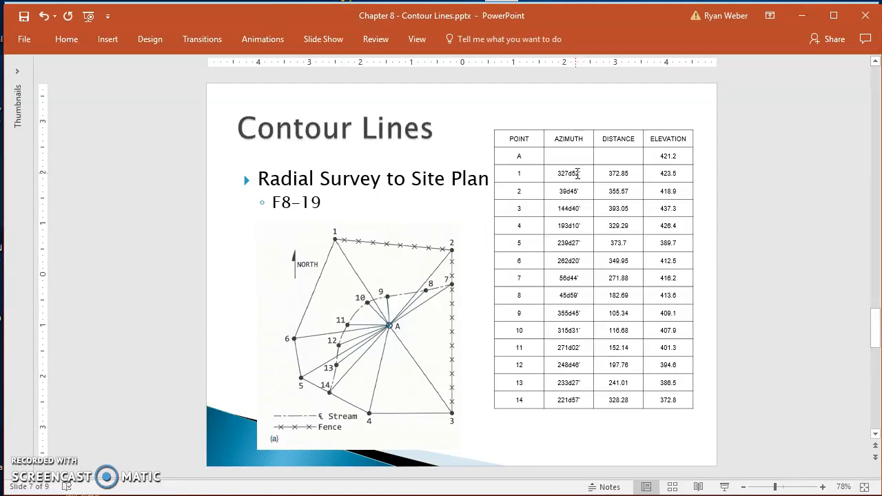
{"action": "mouse_move", "coordinate": [539, 253]}
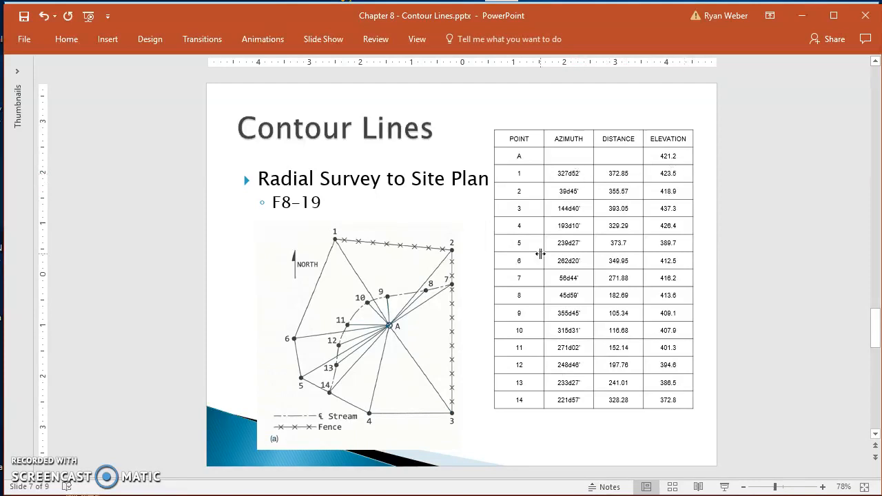
{"action": "mouse_move", "coordinate": [798, 44]}
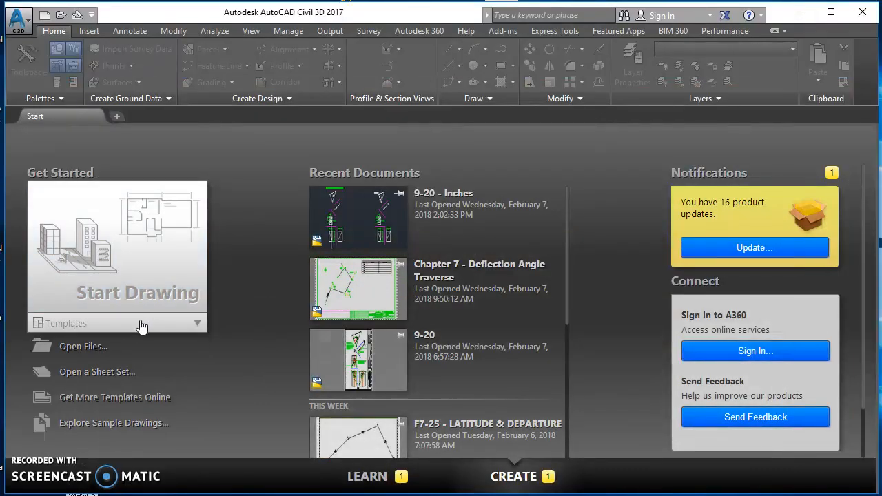
{"action": "mouse_move", "coordinate": [144, 329]}
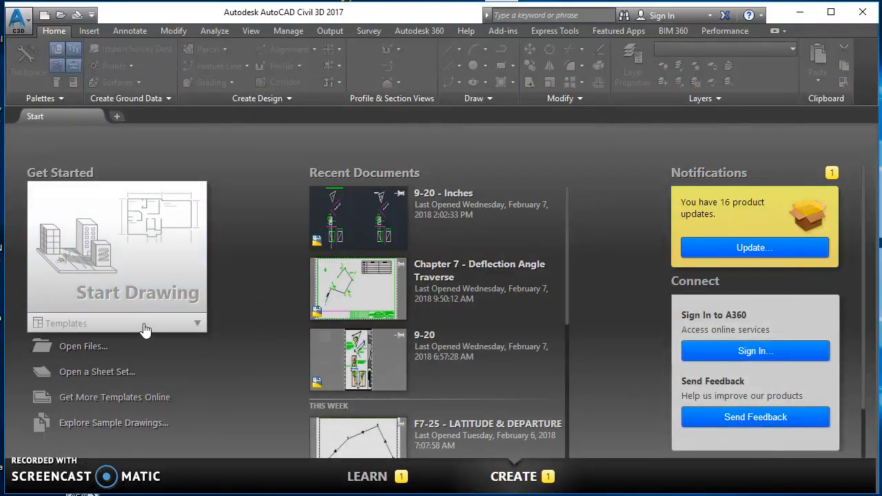
Create a new blank drawing, Drawing3, from the default template
{"action": "left_click", "coordinate": [198, 322]}
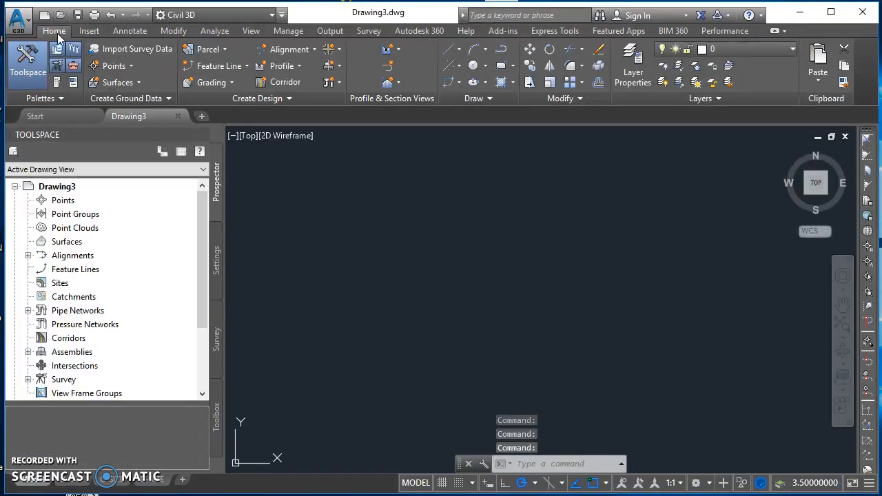
Open Point Creation Tools, expand the settings, and select the Default Layer value for editing
{"action": "left_click", "coordinate": [113, 66]}
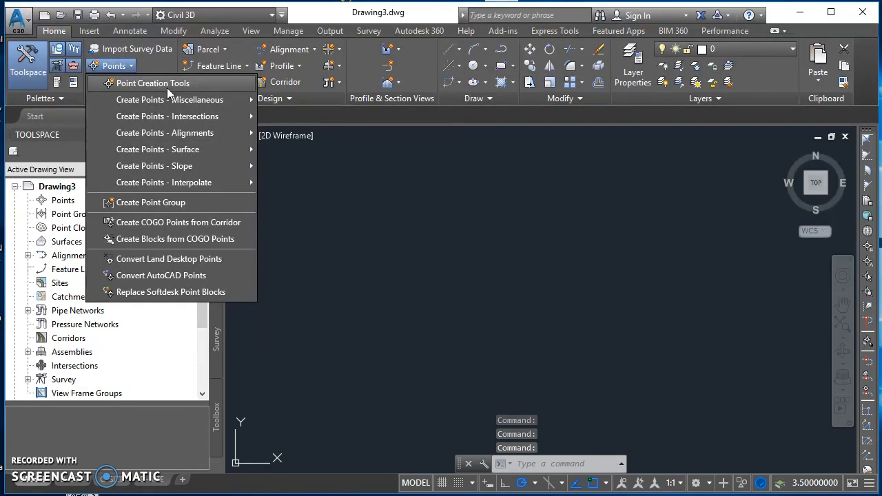
{"action": "left_click", "coordinate": [152, 82]}
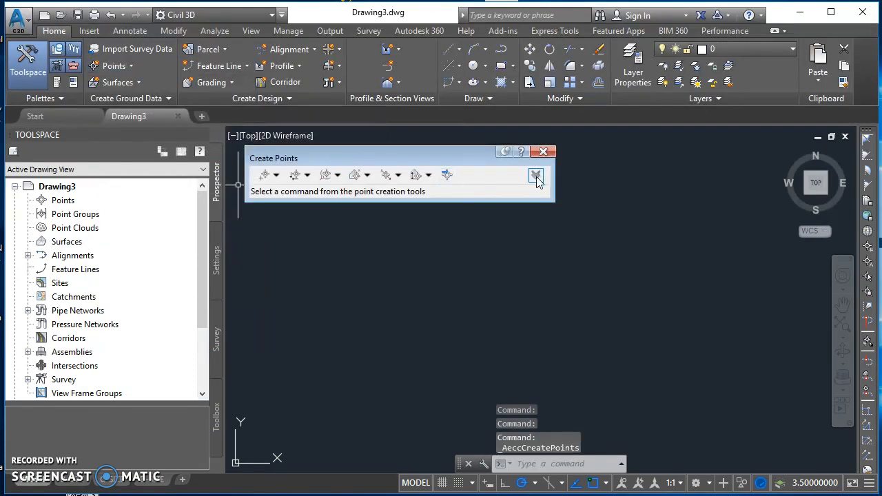
{"action": "mouse_move", "coordinate": [536, 175]}
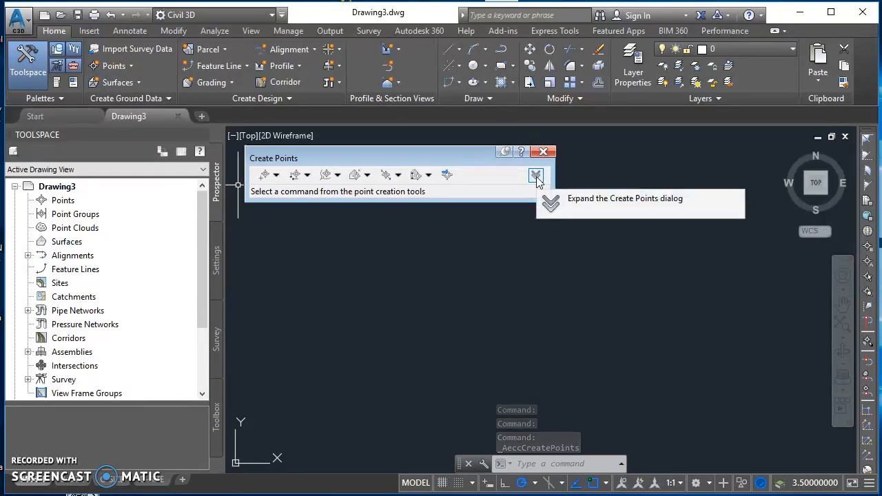
{"action": "left_click", "coordinate": [536, 174]}
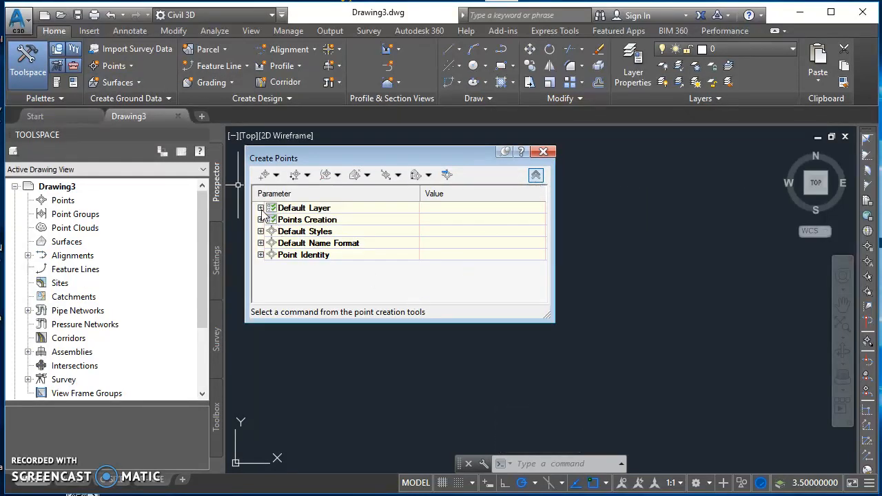
{"action": "left_click", "coordinate": [261, 208]}
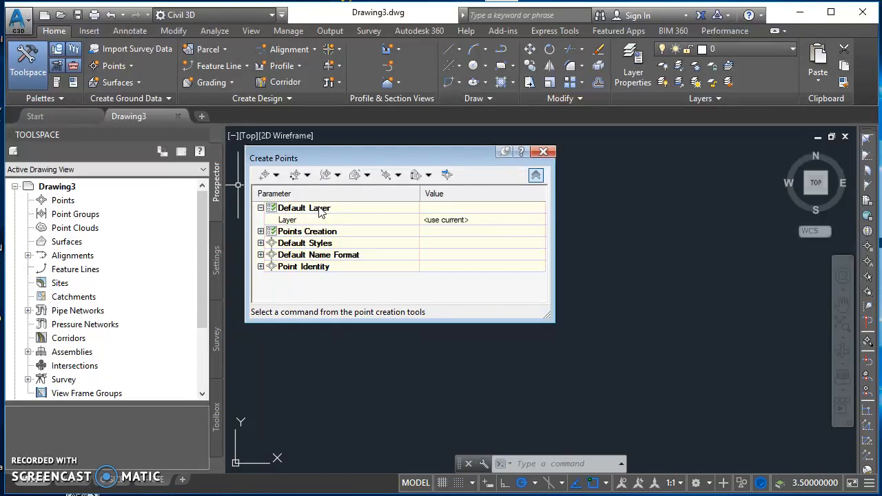
{"action": "mouse_move", "coordinate": [470, 222]}
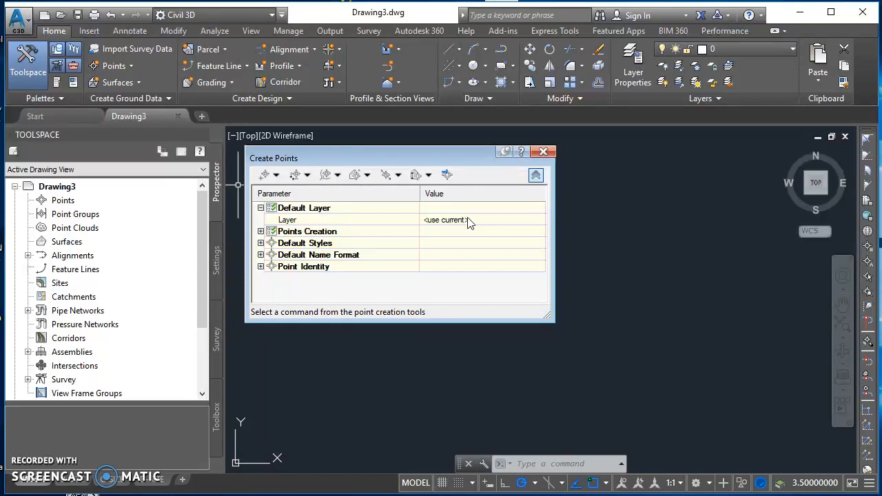
{"action": "left_click", "coordinate": [448, 219]}
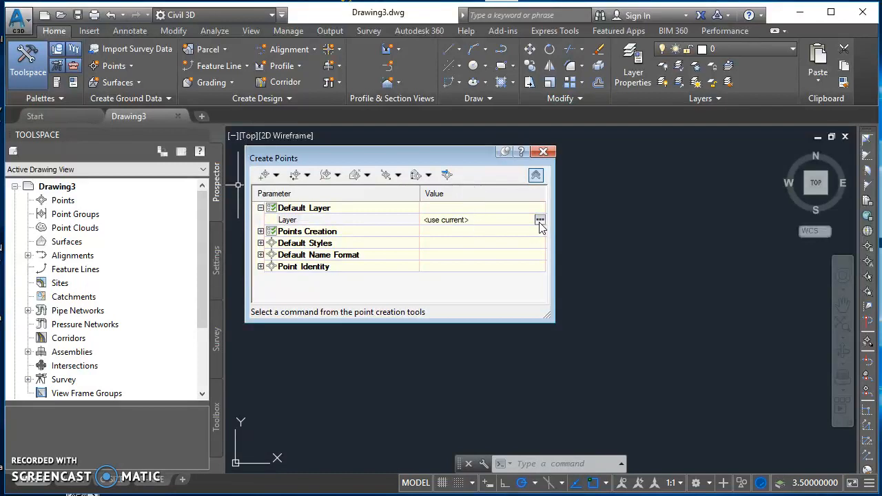
Choose V-NODE as the default layer for new points
{"action": "left_click", "coordinate": [541, 220]}
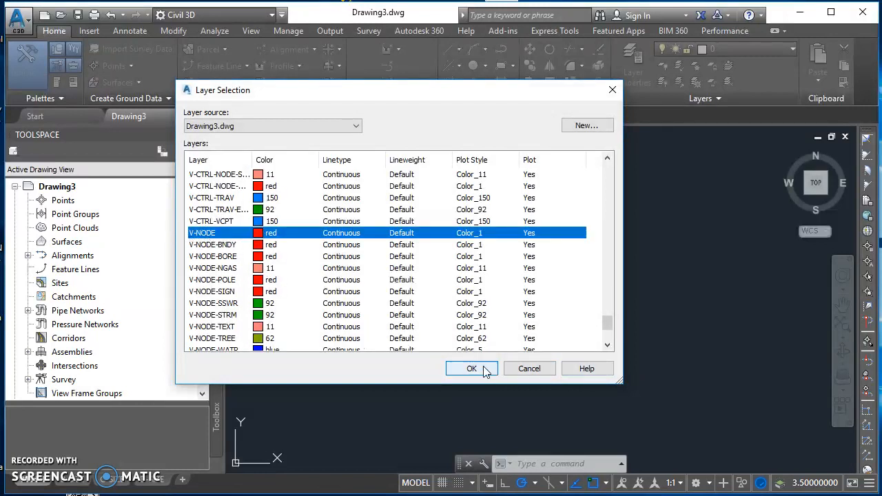
{"action": "left_click", "coordinate": [471, 368]}
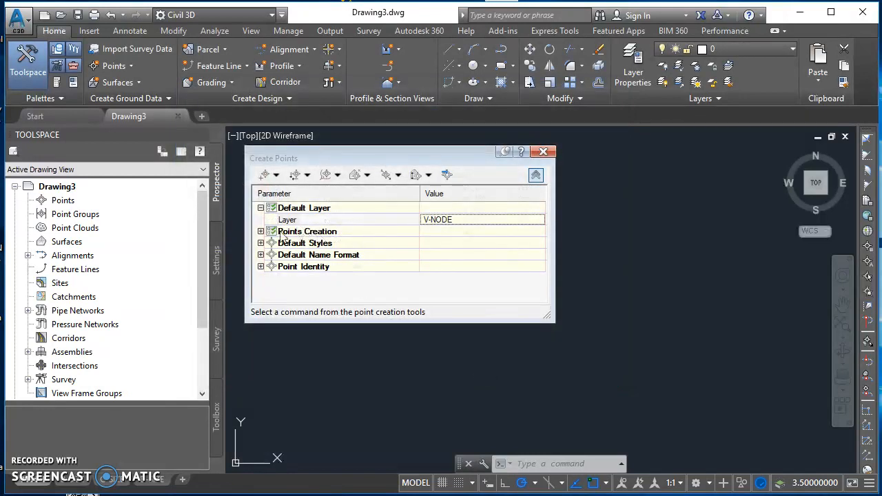
Expand the Points Creation options and set Prompt For Descriptions to None
{"action": "left_click", "coordinate": [261, 230]}
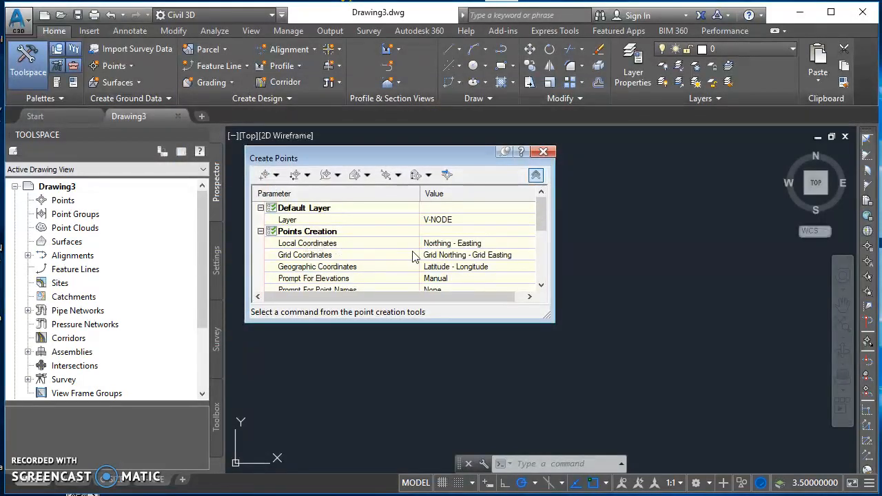
{"action": "scroll", "scroll_direction": "down", "scroll_amount": 3}
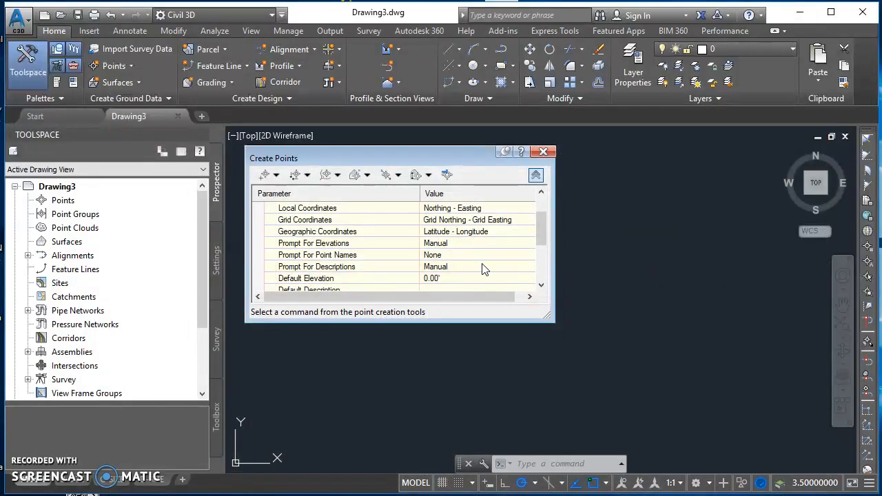
{"action": "mouse_move", "coordinate": [385, 258]}
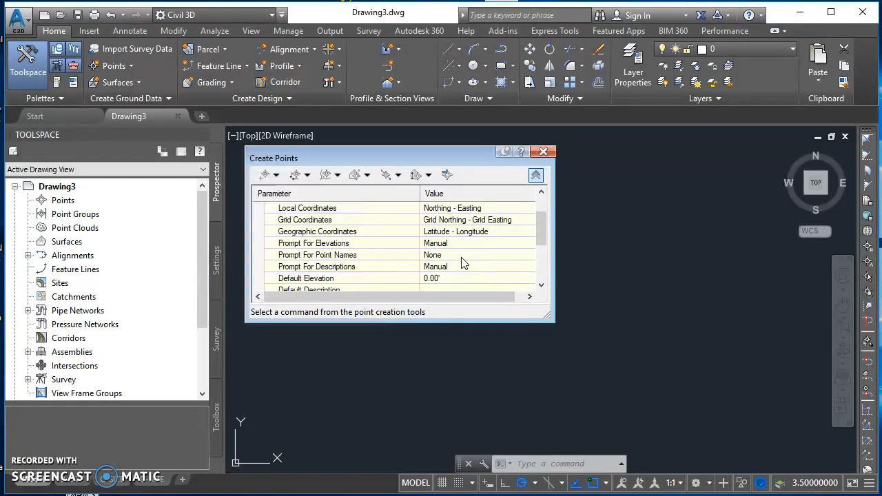
{"action": "mouse_move", "coordinate": [331, 277]}
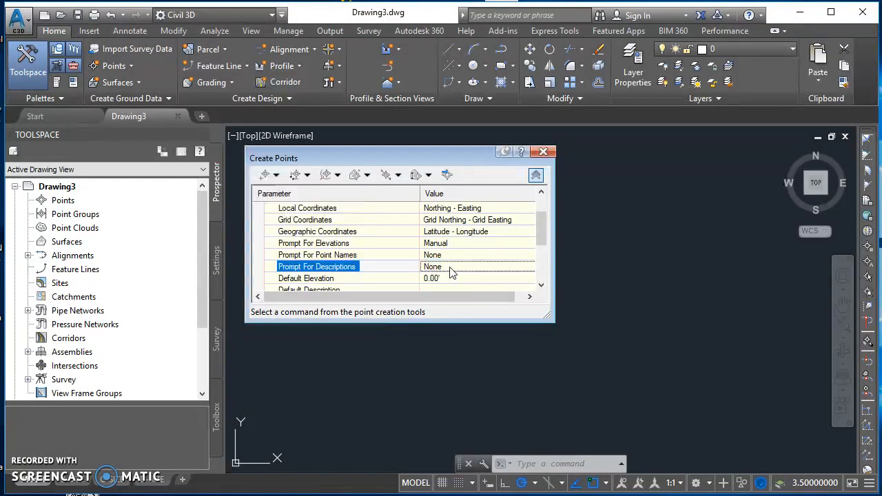
{"action": "scroll", "scroll_direction": "down", "scroll_amount": 3}
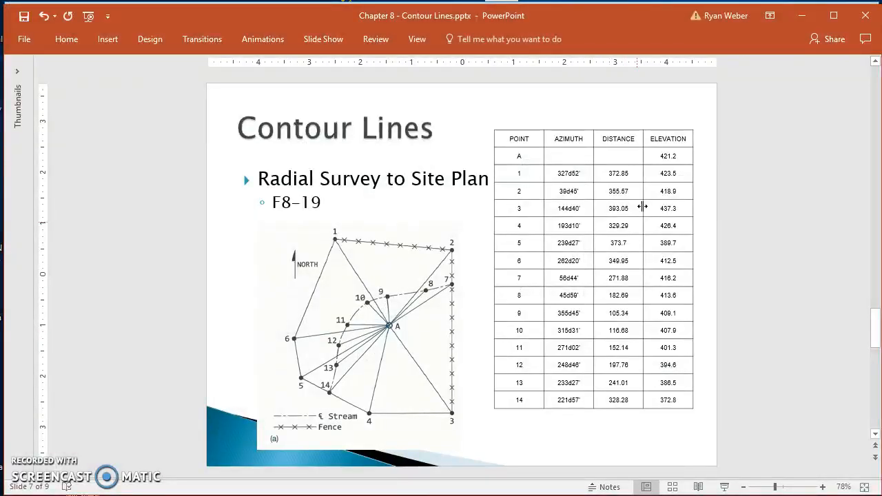
{"action": "mouse_move", "coordinate": [729, 241]}
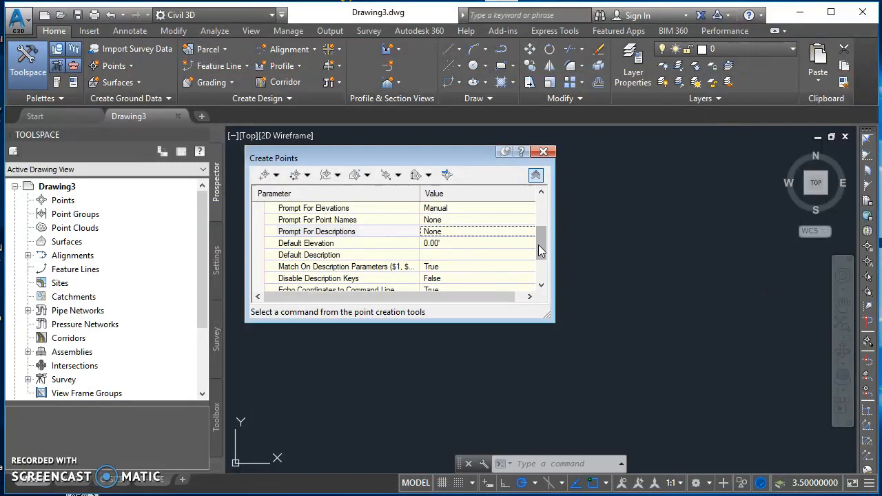
Review the point numbering settings, then collapse the Create Points parameters
{"action": "scroll", "scroll_direction": "down", "scroll_amount": 3}
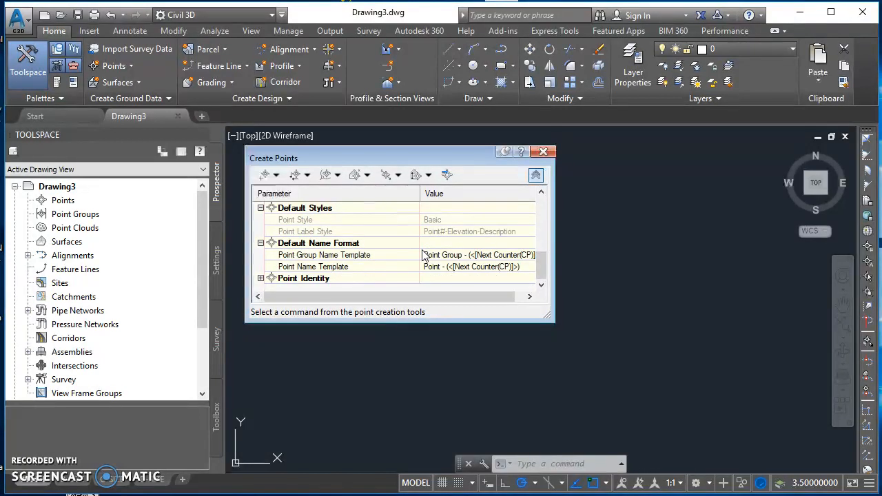
{"action": "mouse_move", "coordinate": [384, 269]}
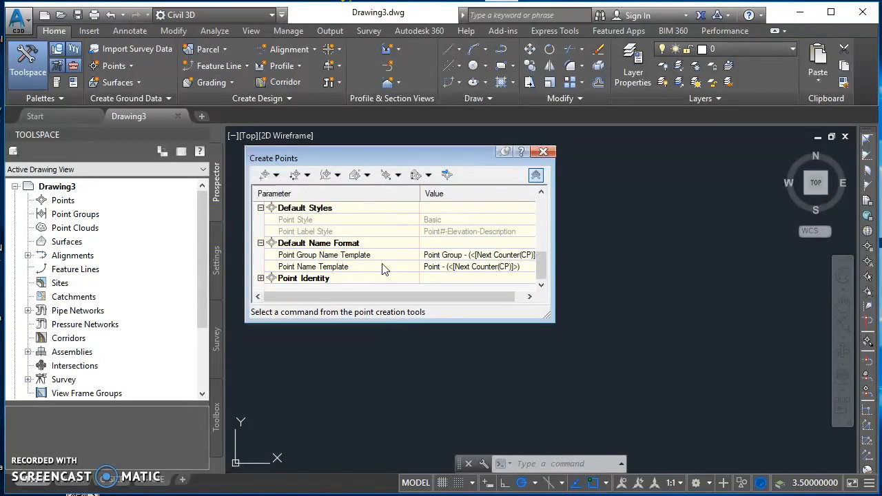
{"action": "left_click", "coordinate": [261, 279]}
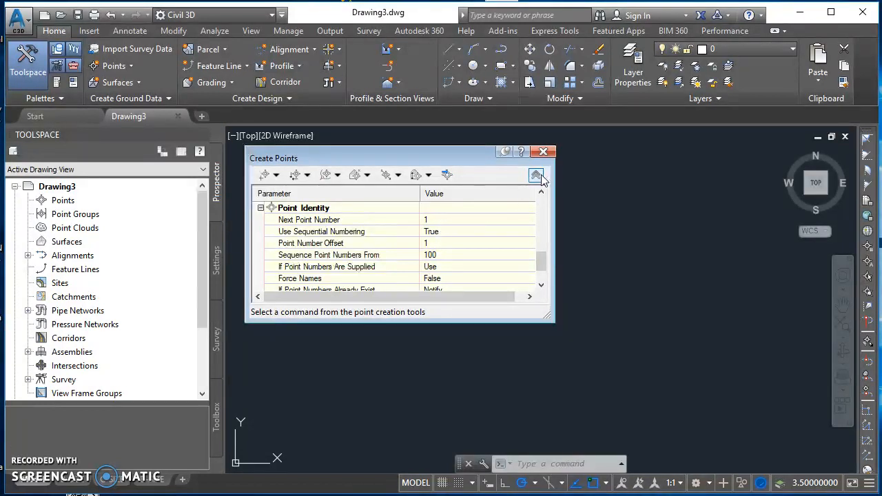
{"action": "left_click", "coordinate": [536, 175]}
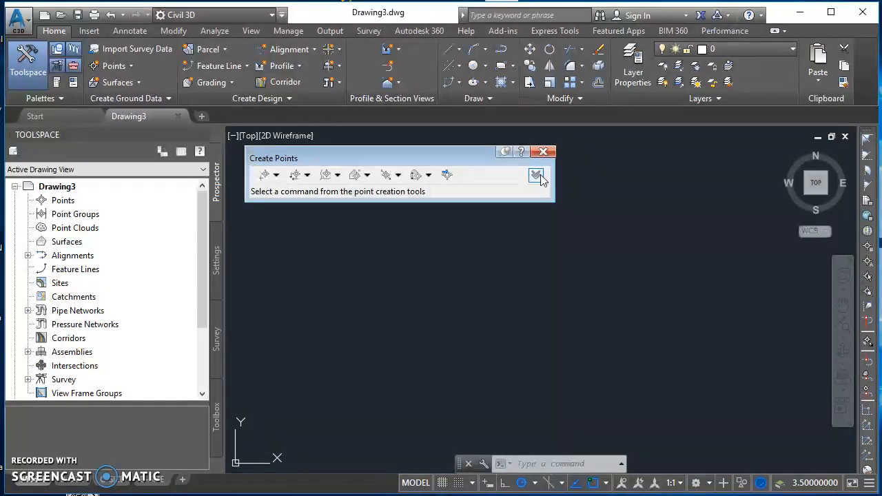
Manually place the first point at elevation 421.2, then cancel the command
{"action": "left_click", "coordinate": [277, 174]}
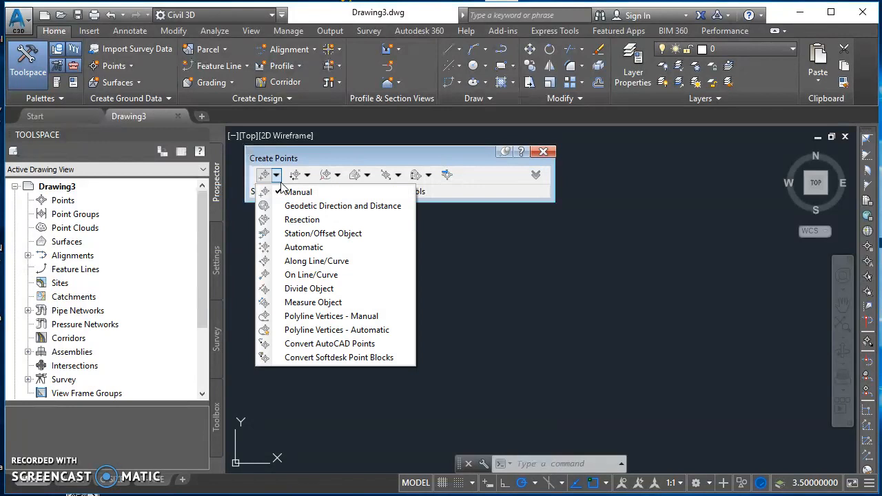
{"action": "left_click", "coordinate": [297, 191]}
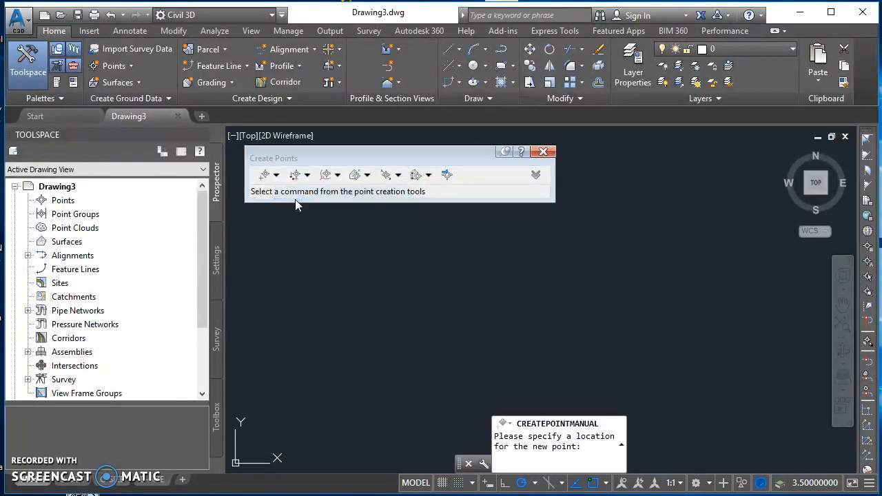
{"action": "left_click", "coordinate": [264, 174]}
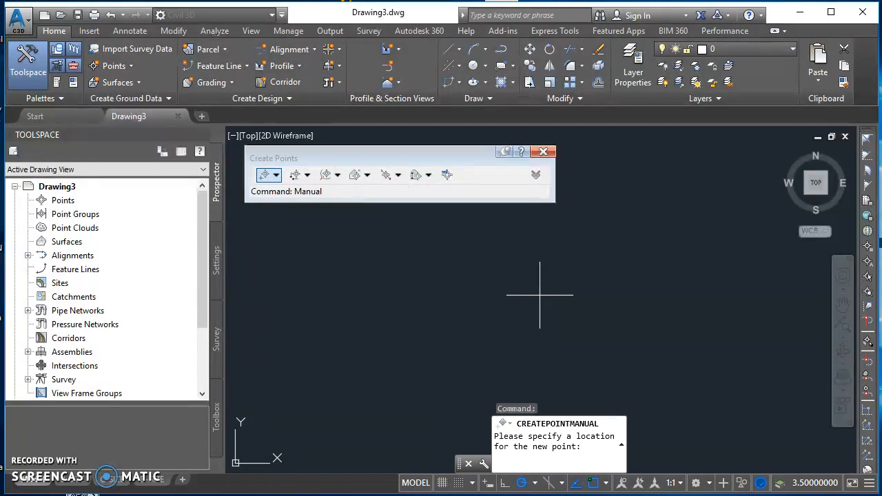
{"action": "left_click", "coordinate": [590, 303]}
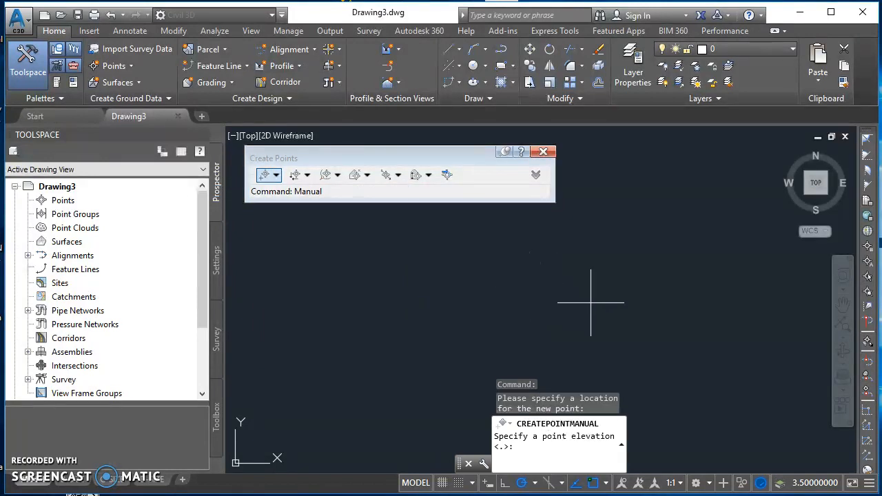
{"action": "mouse_move", "coordinate": [599, 310]}
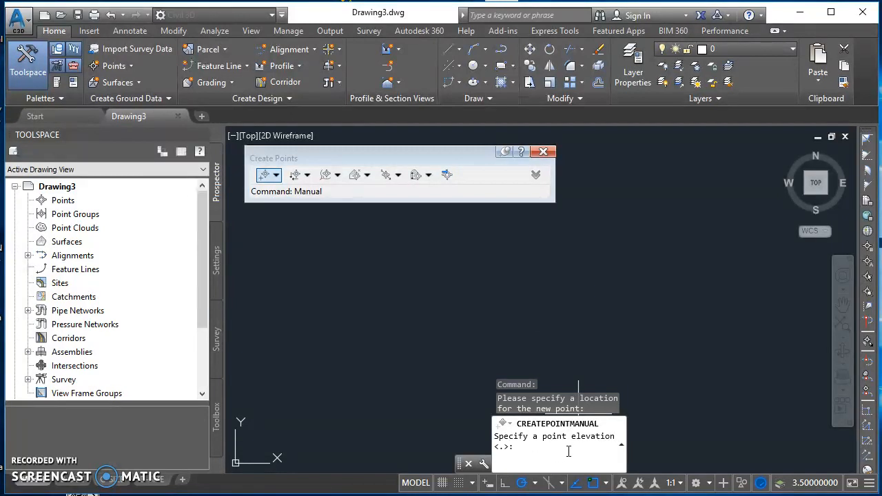
{"action": "type", "text": "421"}
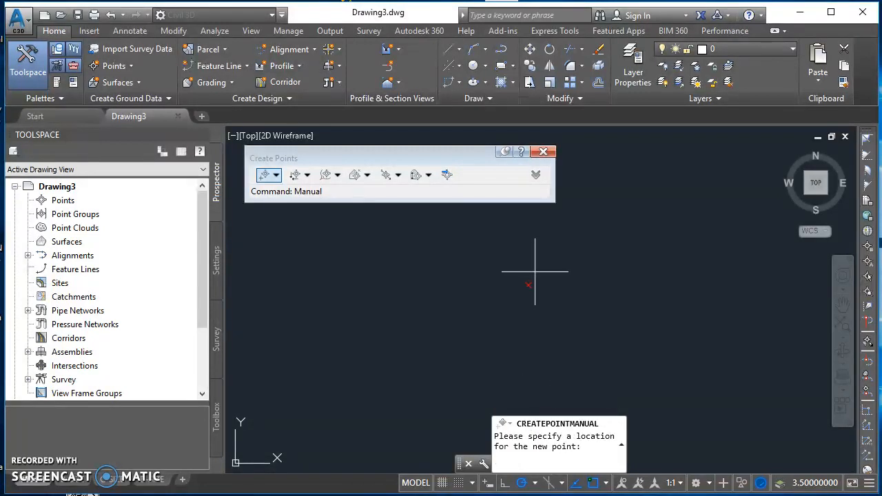
{"action": "left_click", "coordinate": [553, 359]}
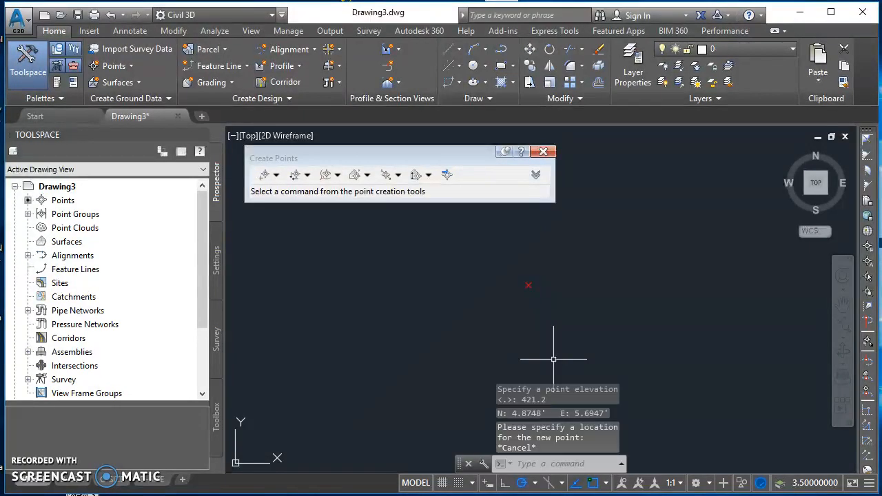
{"action": "mouse_move", "coordinate": [631, 335]}
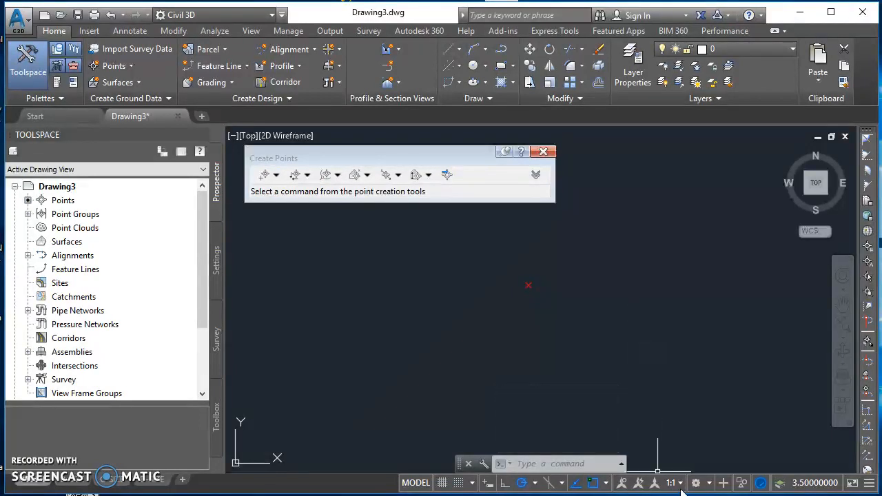
Set annotation scale to 1" = 100' and add a START POINT text label
{"action": "left_click", "coordinate": [671, 482]}
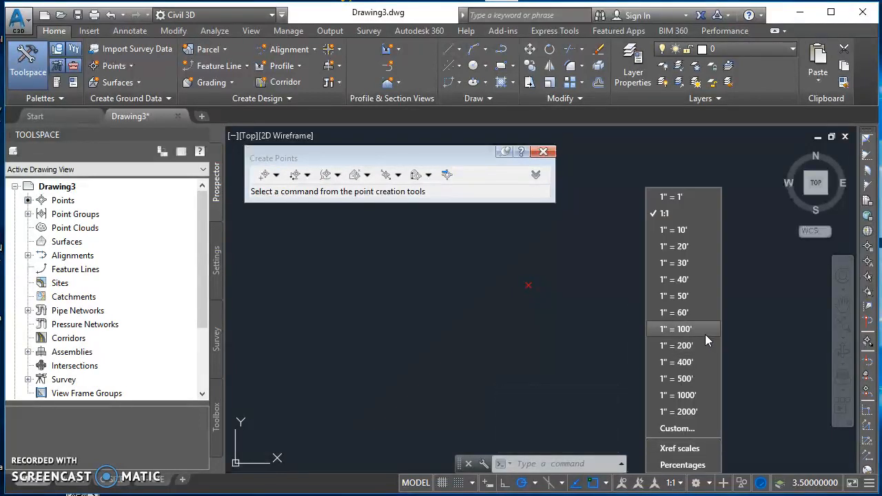
{"action": "left_click", "coordinate": [676, 329]}
{"action": "type", "text": "TEXT"}
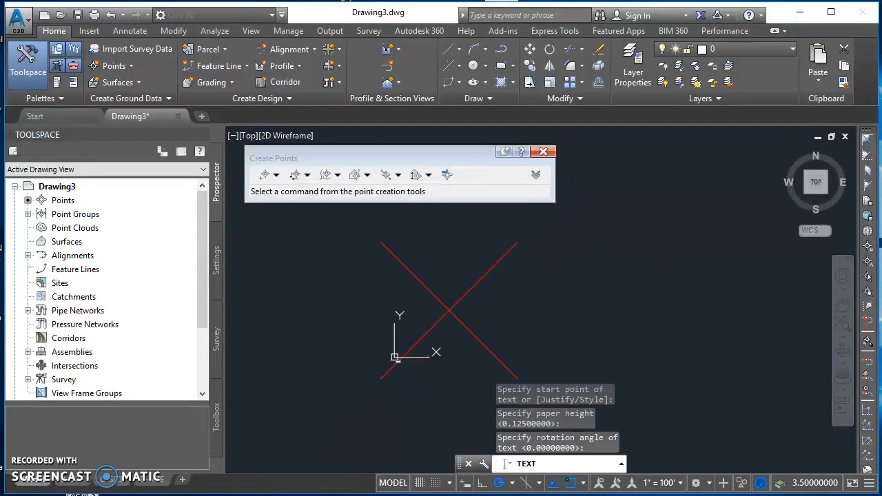
{"action": "type", "text": "S"}
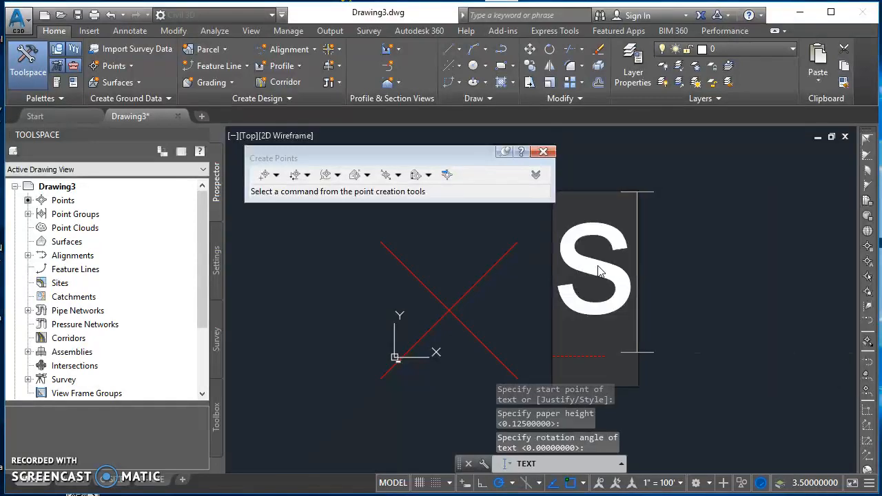
{"action": "type", "text": "TART POINT"}
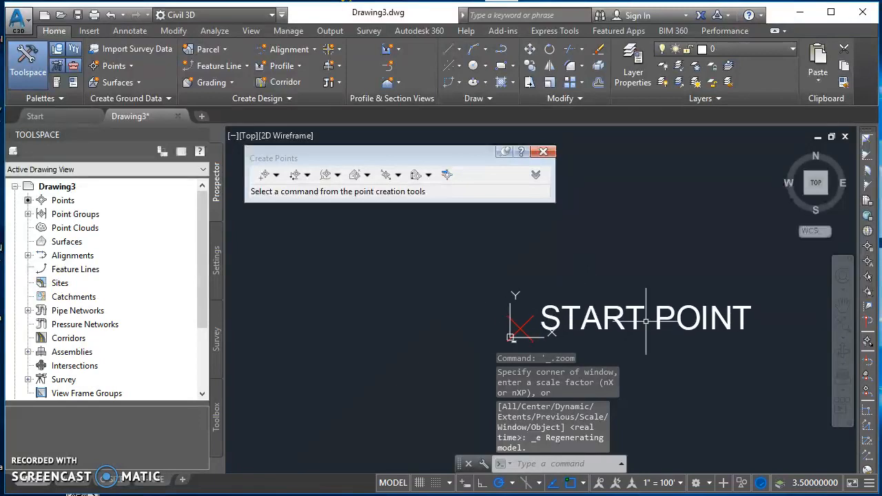
{"action": "mouse_move", "coordinate": [429, 460]}
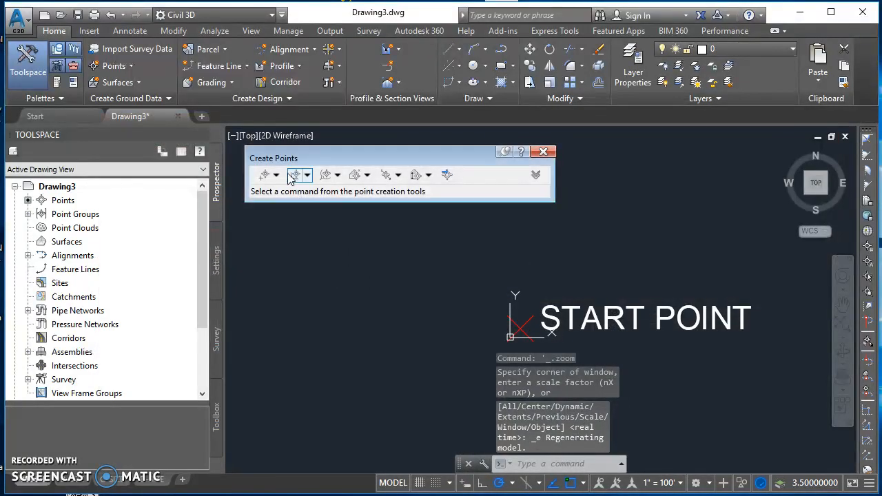
Create point 1 at azimuth 327°52', distance 372, elevation 423.5 from the start point
{"action": "left_click", "coordinate": [276, 174]}
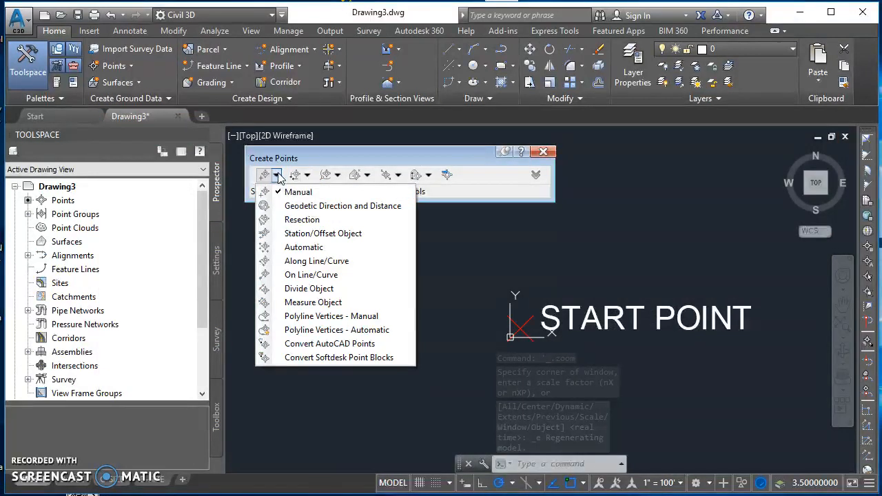
{"action": "left_click", "coordinate": [298, 191]}
{"action": "type", "text": "ZD"}
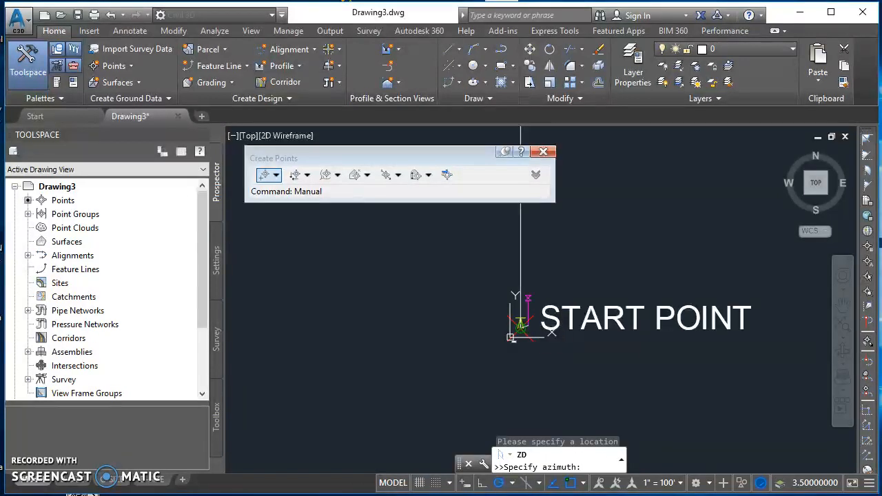
{"action": "mouse_move", "coordinate": [591, 225]}
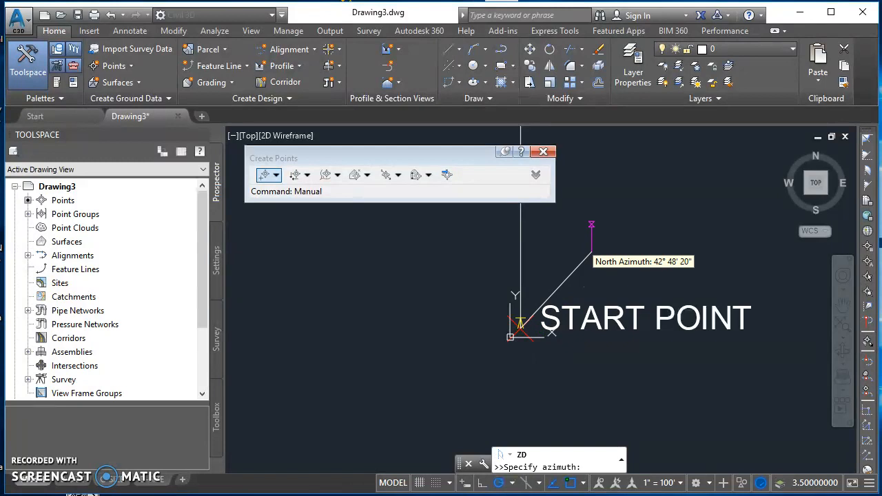
{"action": "type", "text": "327"}
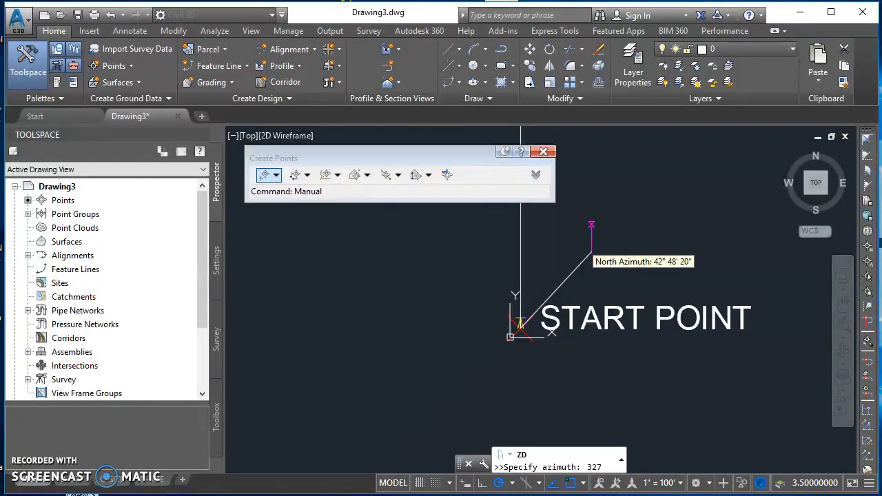
{"action": "type", "text": "327.52"}
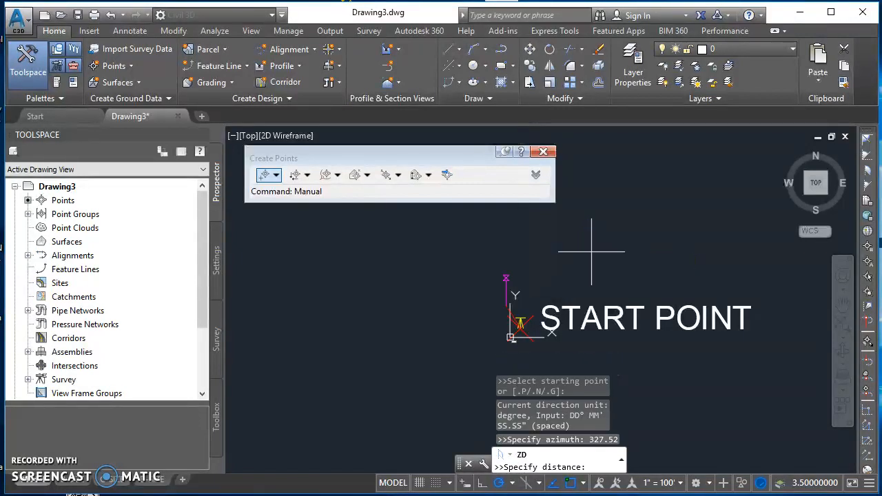
{"action": "type", "text": "372"}
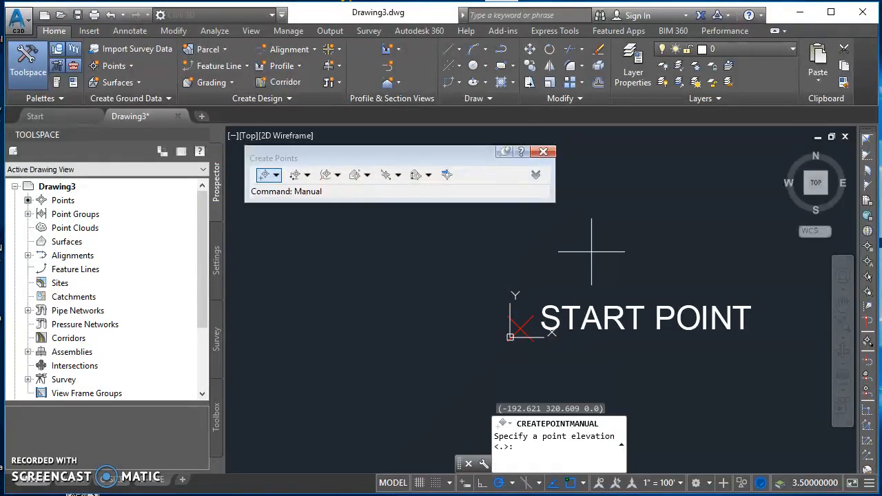
{"action": "type", "text": "4"}
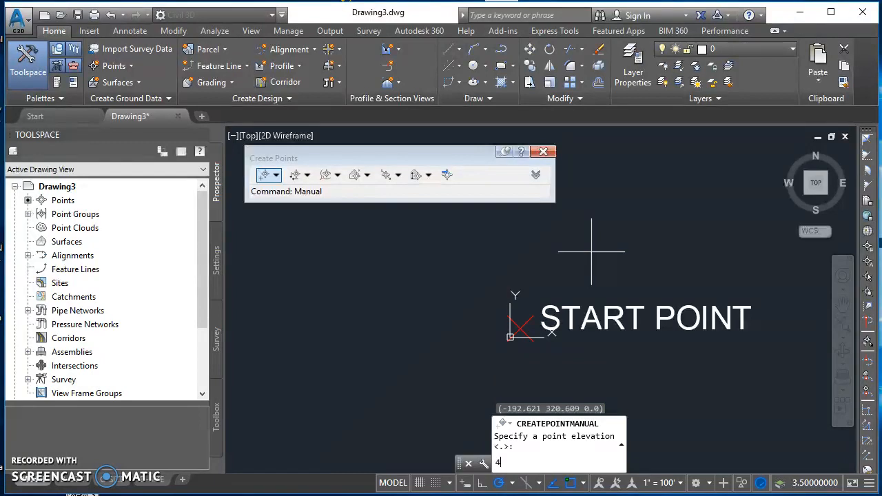
{"action": "type", "text": "23.5"}
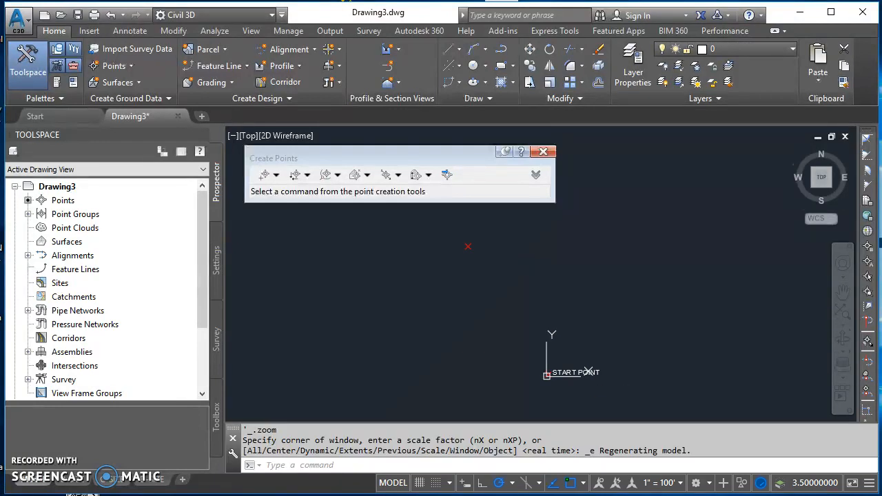
Create point 2 at azimuth 39°45', distance 355.57, elevation 418 from the start point
{"action": "left_click", "coordinate": [275, 174]}
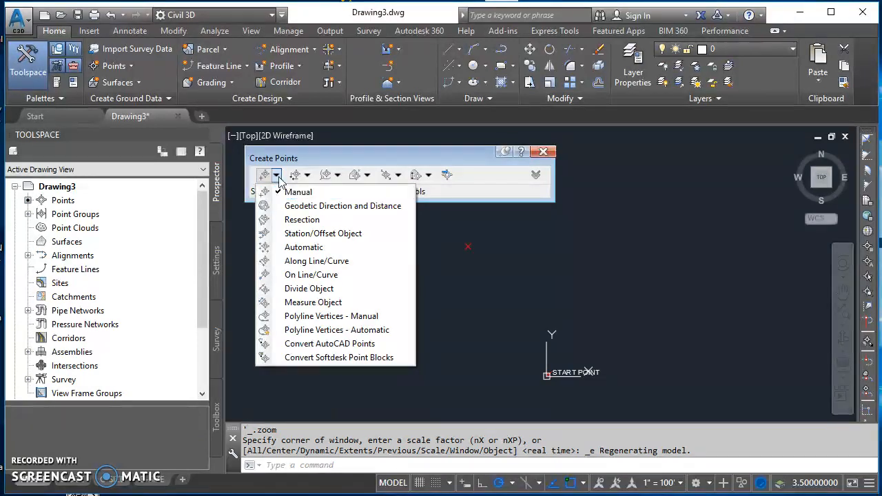
{"action": "left_click", "coordinate": [297, 192]}
{"action": "type", "text": "'ZD"}
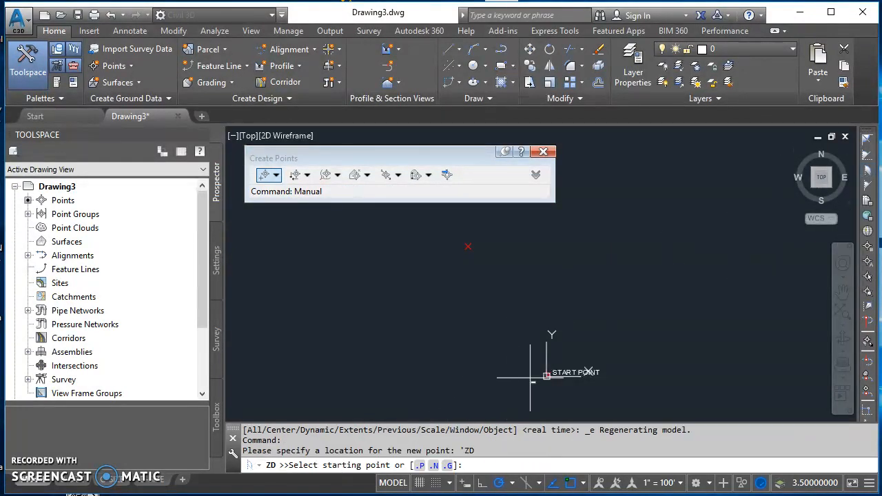
{"action": "mouse_move", "coordinate": [546, 374]}
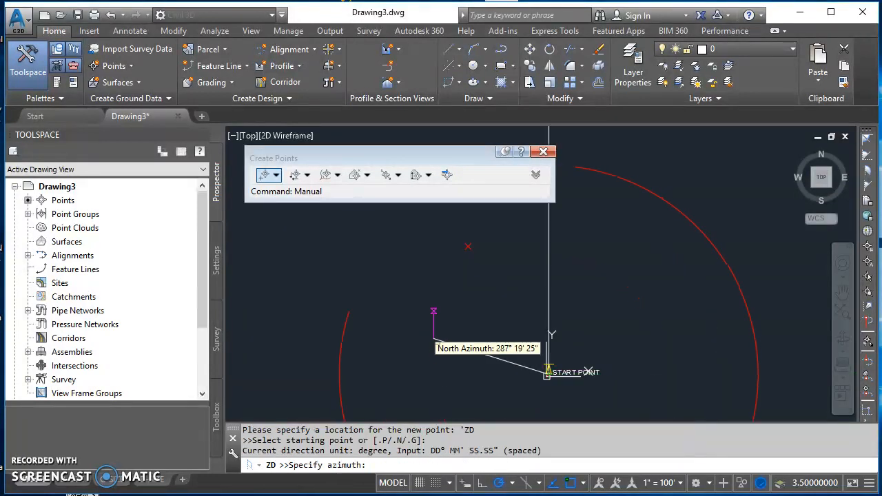
{"action": "type", "text": "39"}
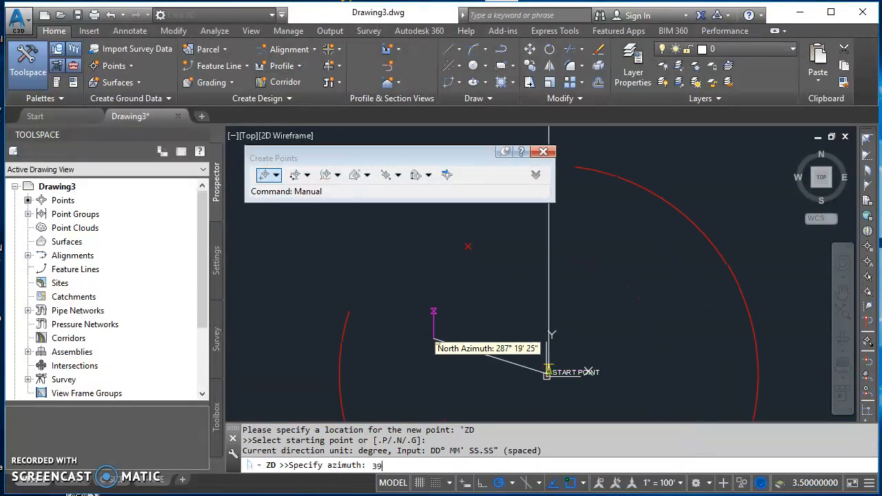
{"action": "type", "text": ".45"}
{"action": "type", "text": "3"}
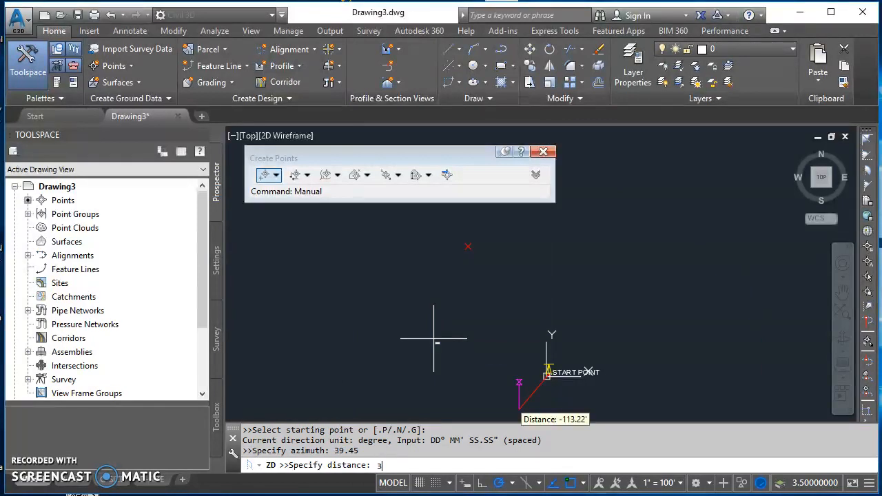
{"action": "type", "text": "55.57"}
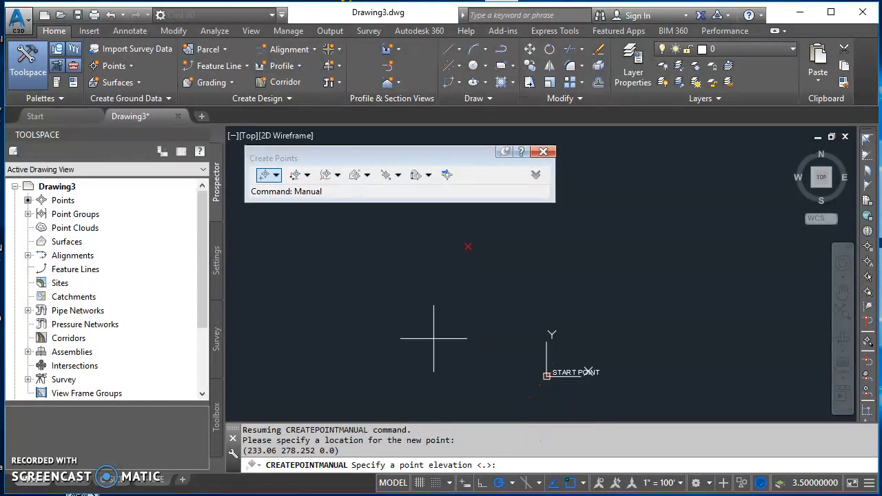
{"action": "type", "text": "418"}
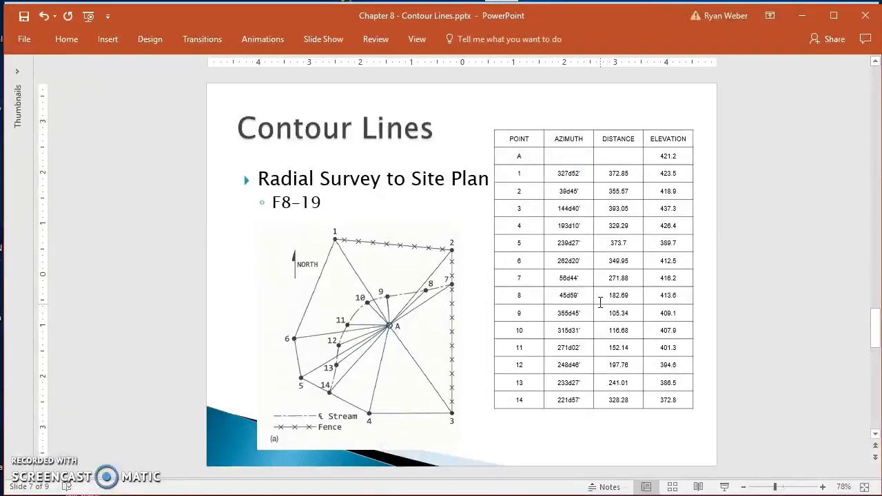
Zoom in on the Contour Lines slide to read the radial survey table
{"action": "left_click", "coordinate": [824, 487]}
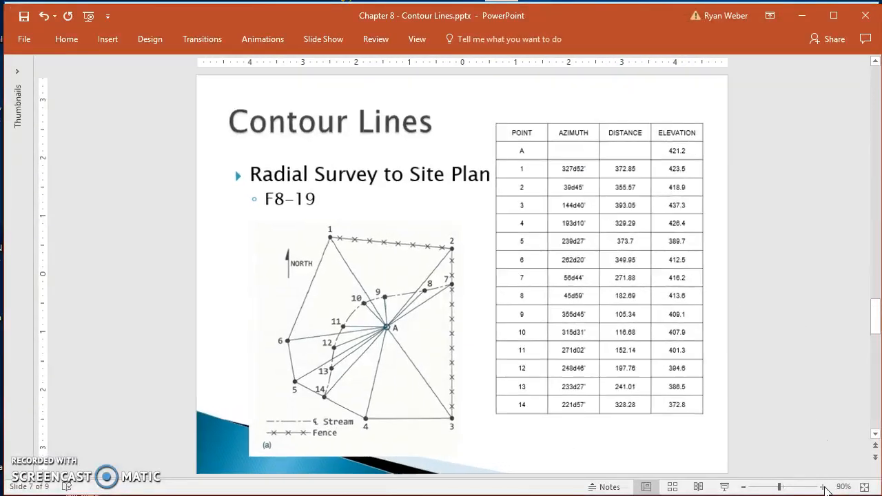
{"action": "left_click", "coordinate": [820, 487]}
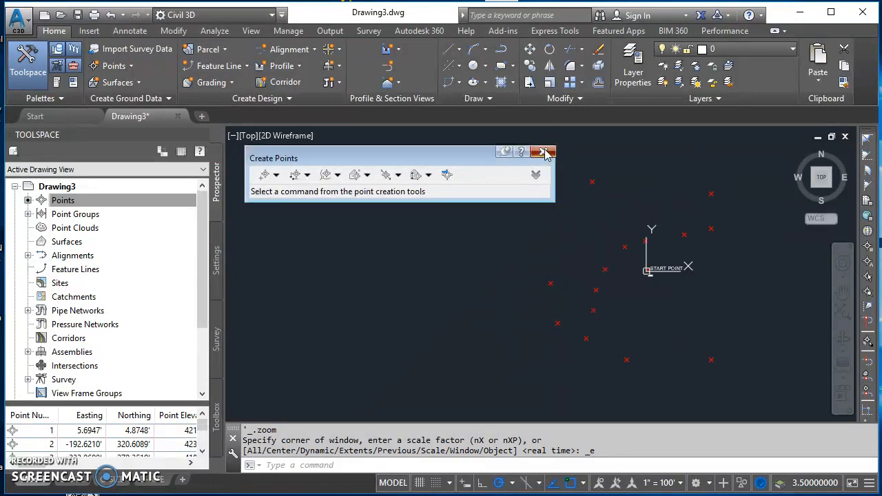
Close the Create Points toolbar, leaving all survey points drawn around start point A
{"action": "left_click", "coordinate": [544, 152]}
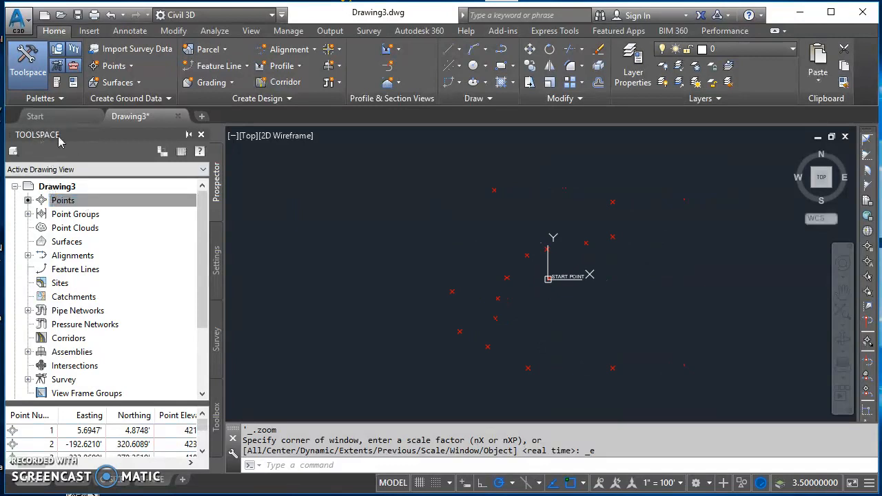
{"action": "left_click", "coordinate": [63, 199]}
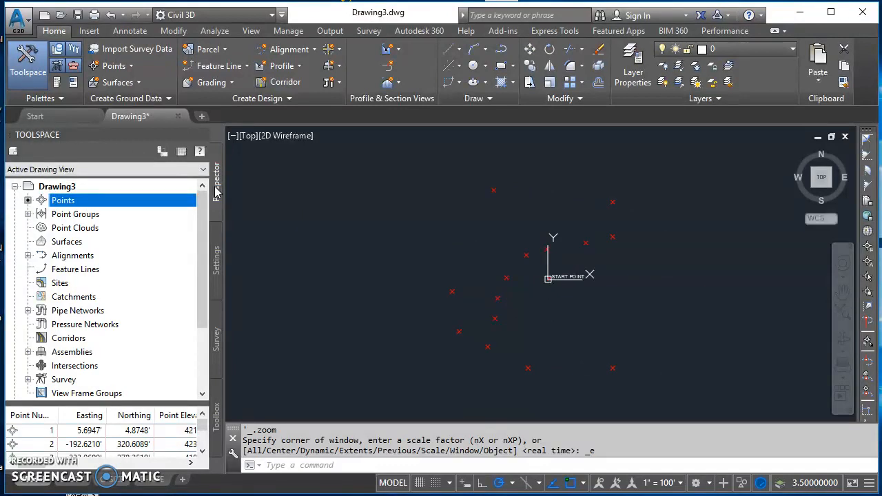
{"action": "right_click", "coordinate": [63, 200]}
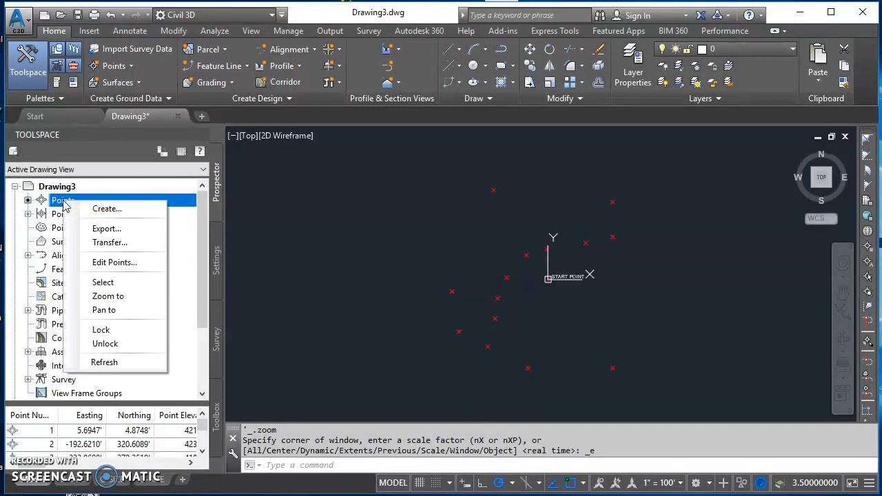
{"action": "mouse_move", "coordinate": [115, 263]}
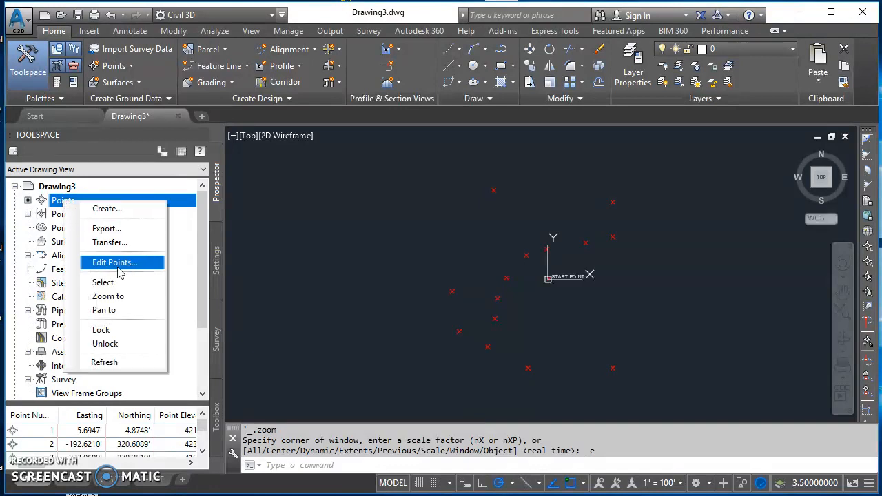
{"action": "left_click", "coordinate": [115, 263]}
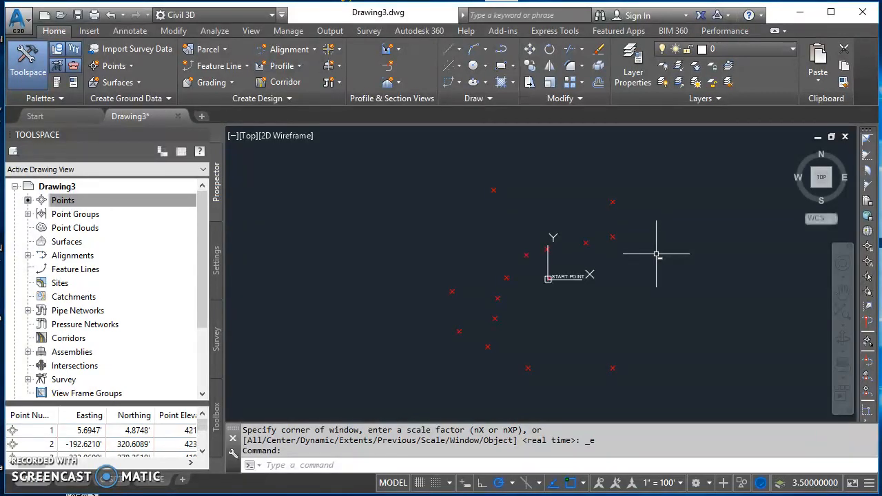
{"action": "mouse_move", "coordinate": [493, 279]}
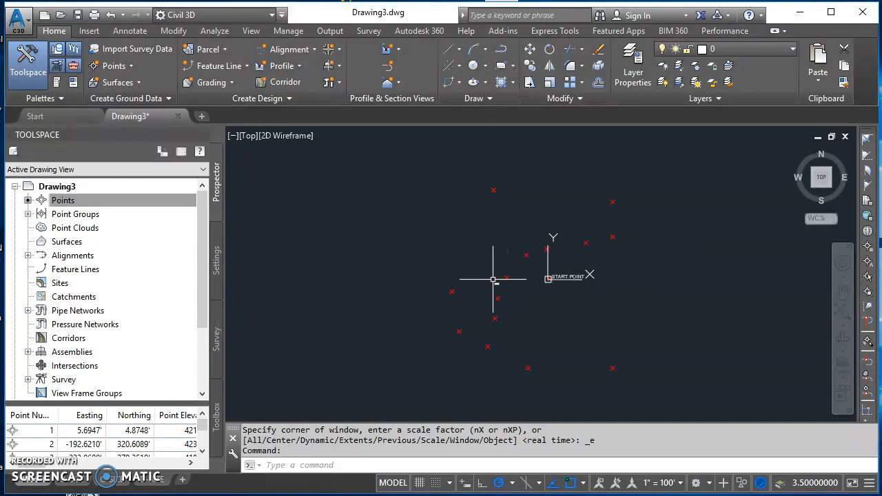
{"action": "mouse_move", "coordinate": [379, 288]}
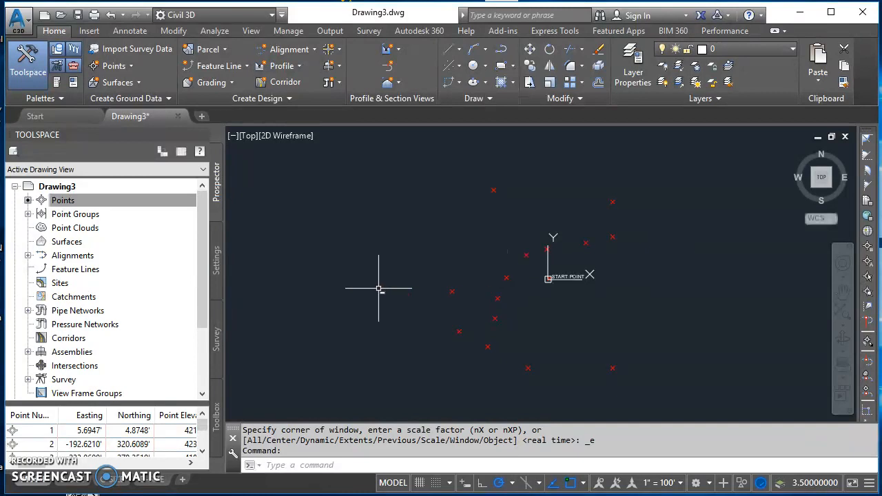
{"action": "mouse_move", "coordinate": [269, 400]}
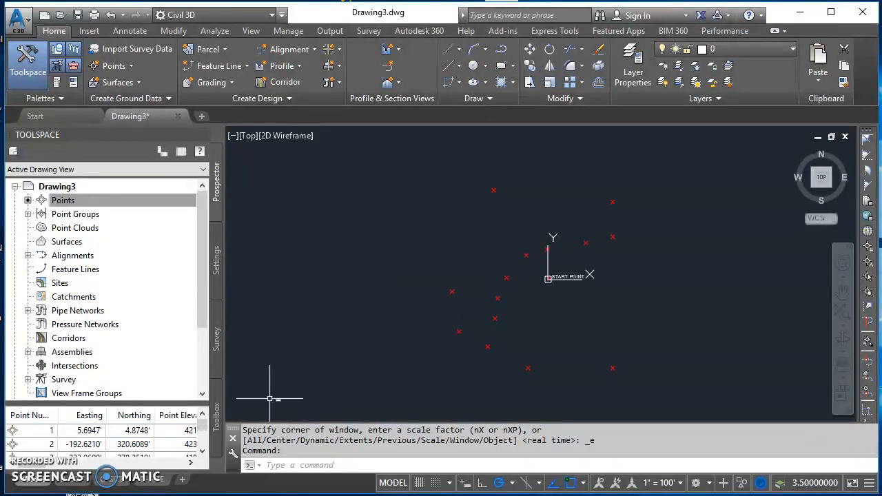